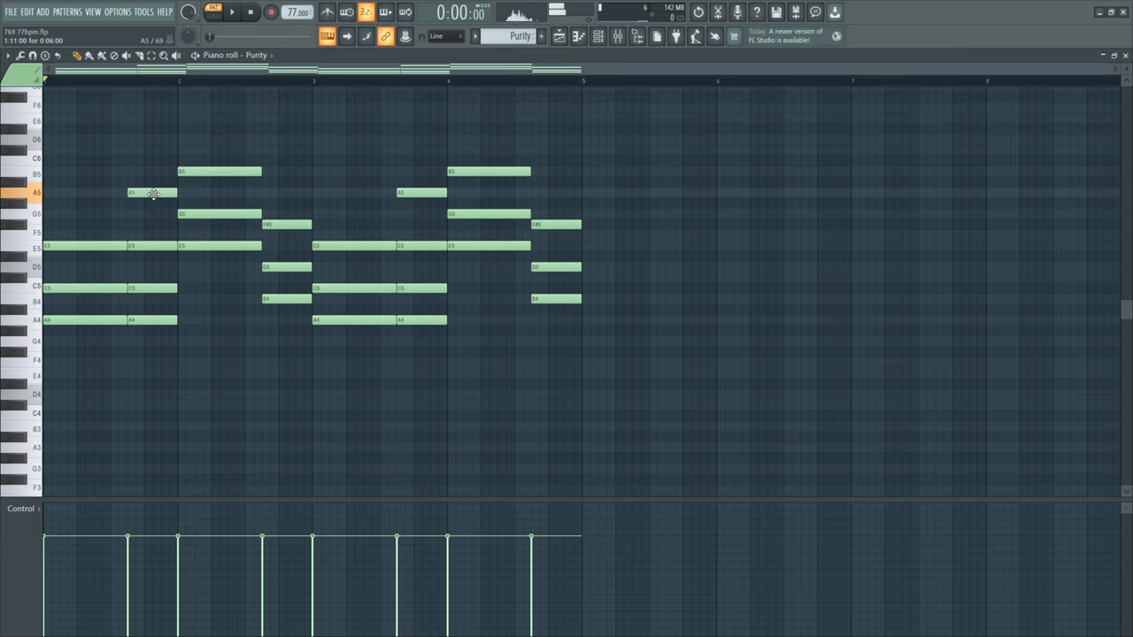
Place a test note below the chords and audition the chord pattern, then stop.
{"action": "left_click", "coordinate": [234, 405]}
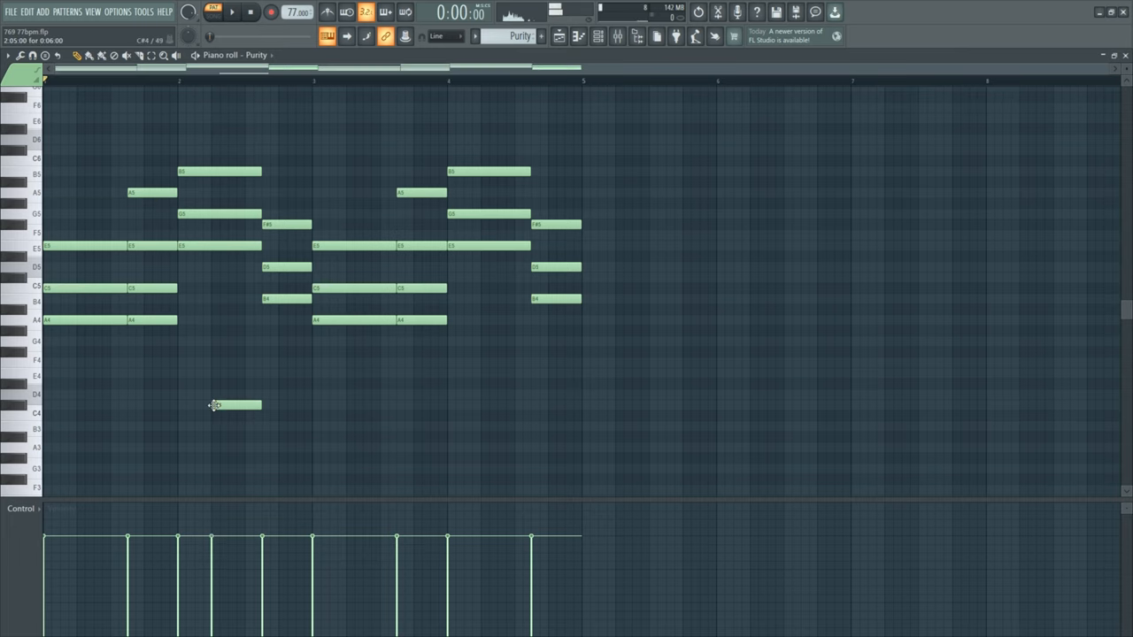
{"action": "scroll", "scroll_direction": "down", "scroll_amount": 3}
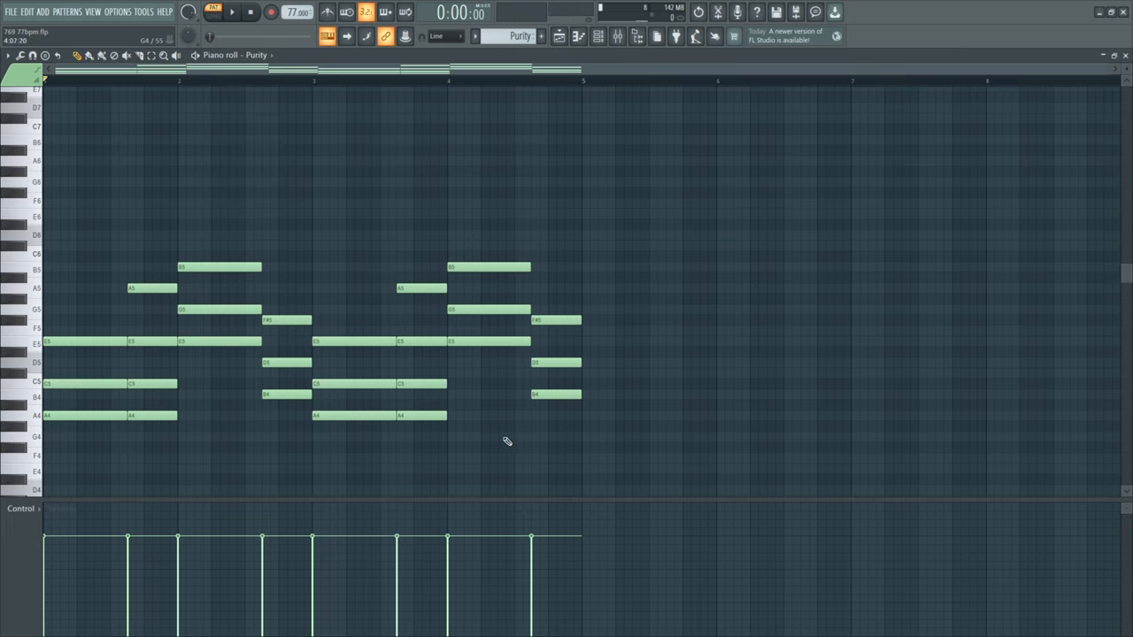
{"action": "left_click", "coordinate": [232, 11]}
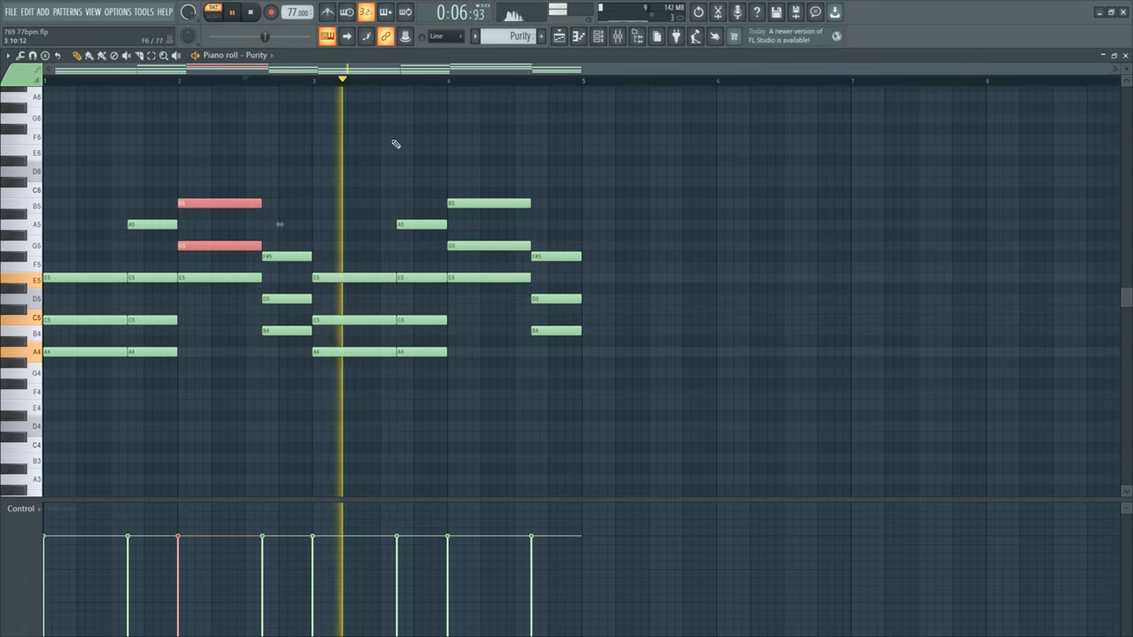
{"action": "left_click", "coordinate": [559, 35]}
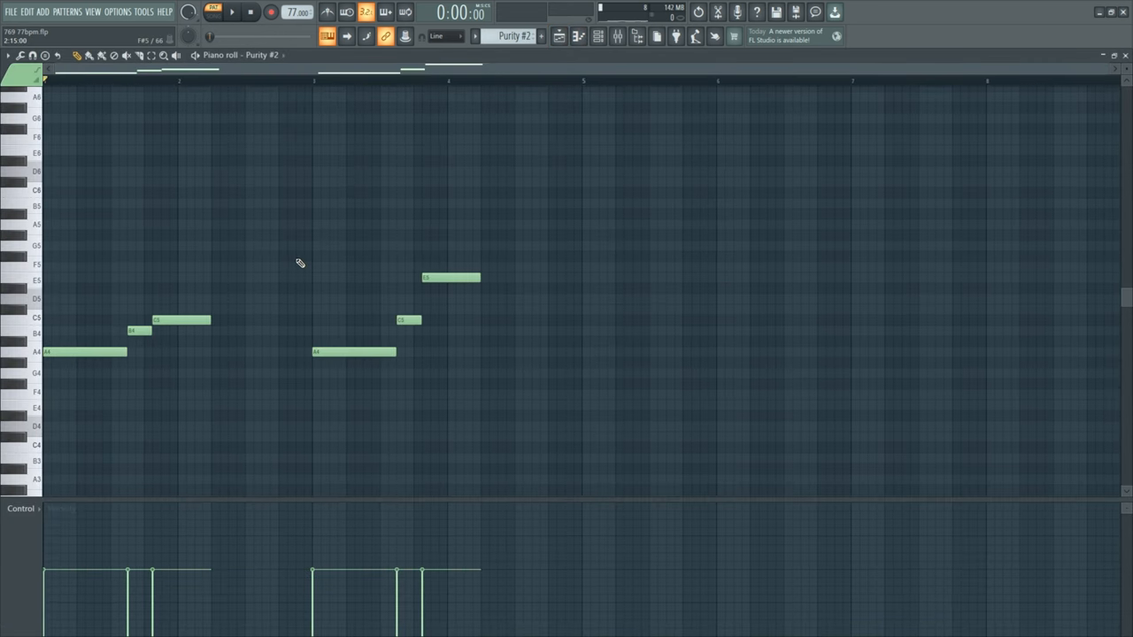
Audition the Purity #2 melody pattern and select all its notes.
{"action": "left_click", "coordinate": [232, 11]}
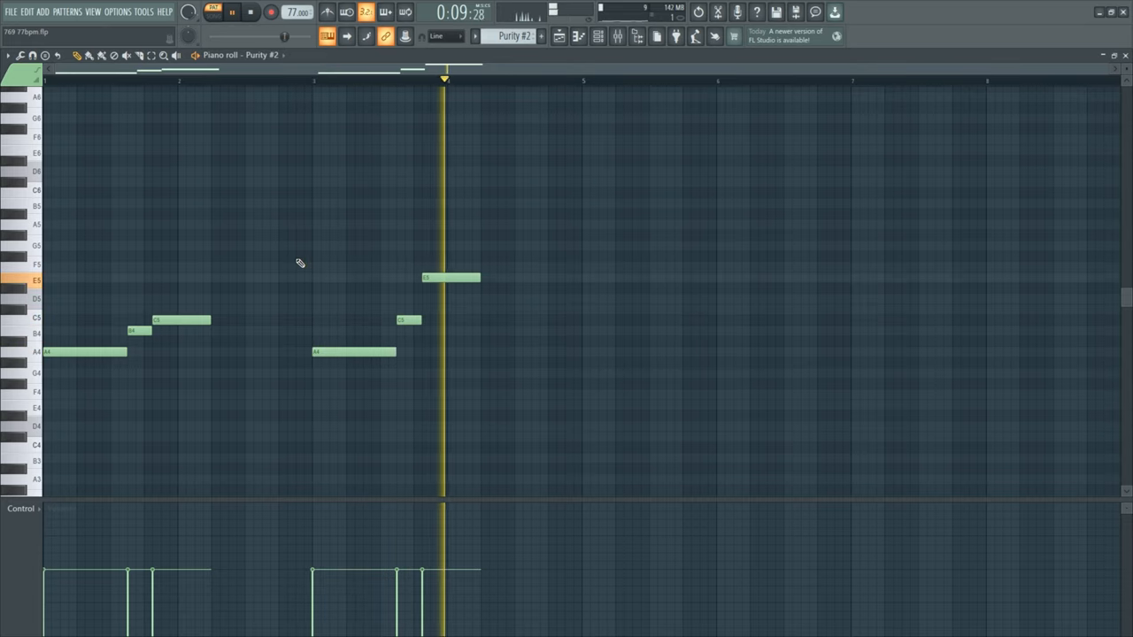
{"action": "left_click", "coordinate": [249, 10]}
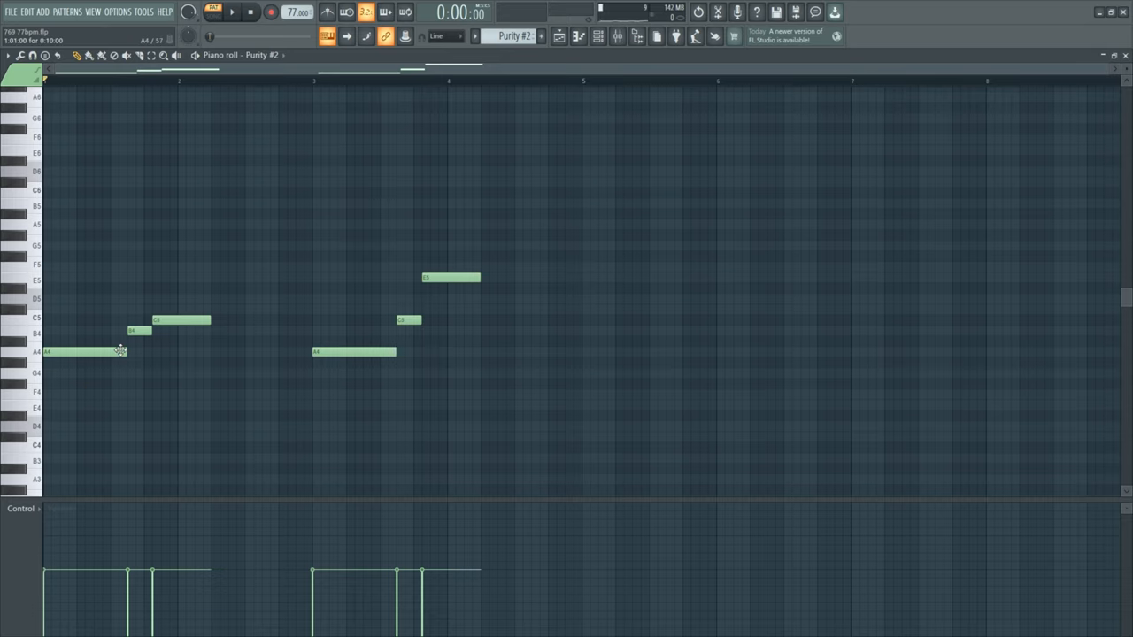
{"action": "scroll", "scroll_direction": "down", "scroll_amount": 3}
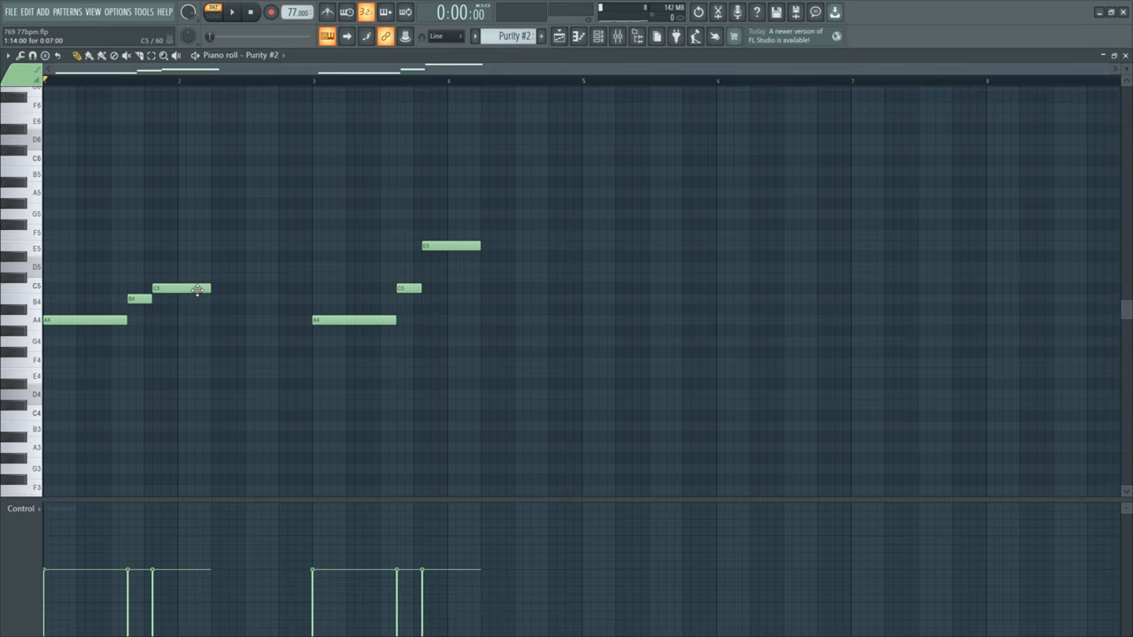
{"action": "key", "text": "ctrl+a"}
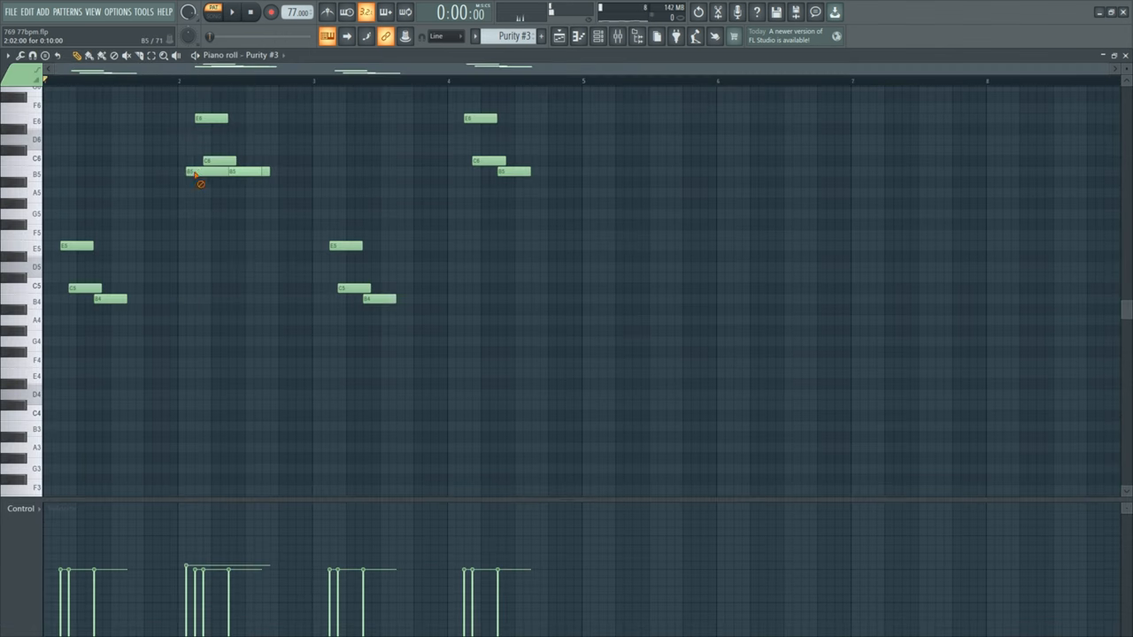
Switch to the Purity #3 counter-melody and audition it.
{"action": "scroll", "scroll_direction": "down", "scroll_amount": 3}
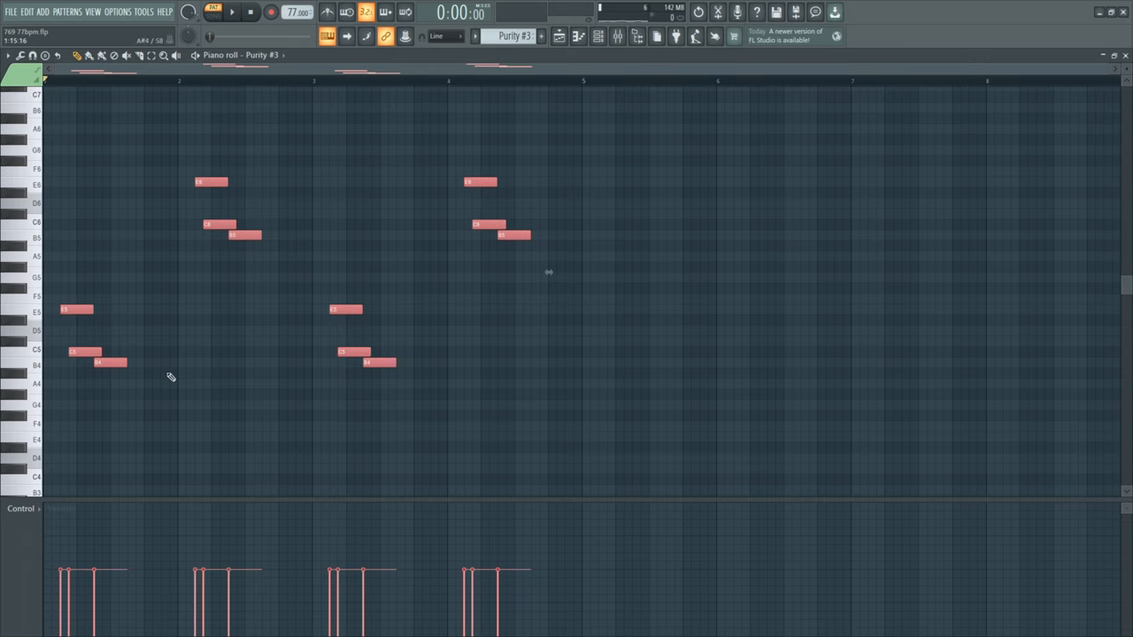
{"action": "left_click", "coordinate": [230, 11]}
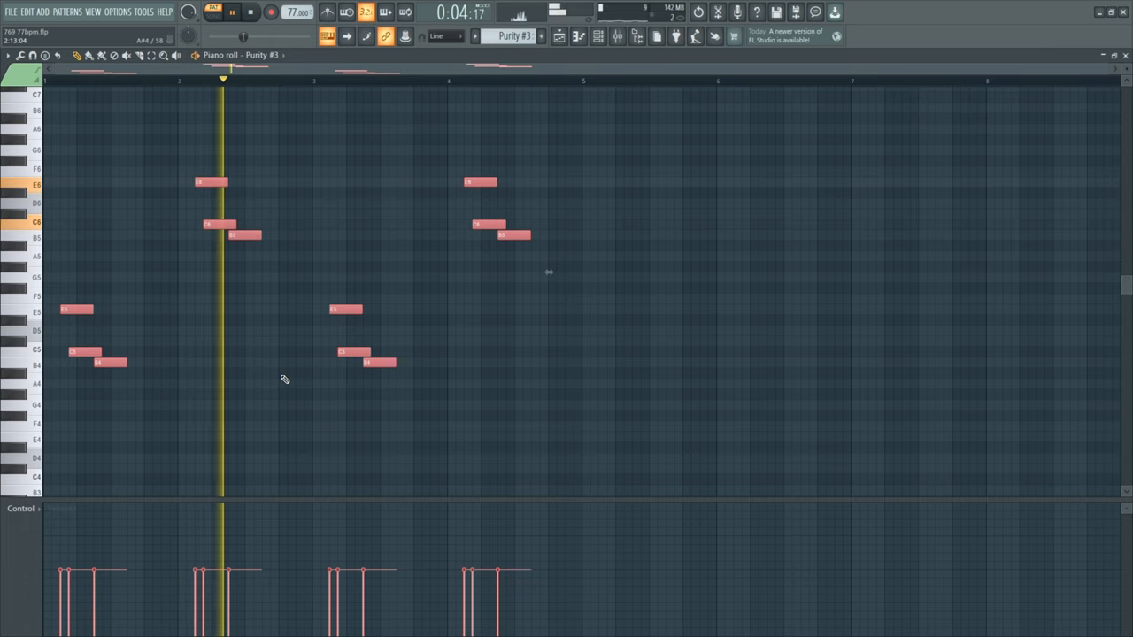
{"action": "left_click", "coordinate": [250, 10]}
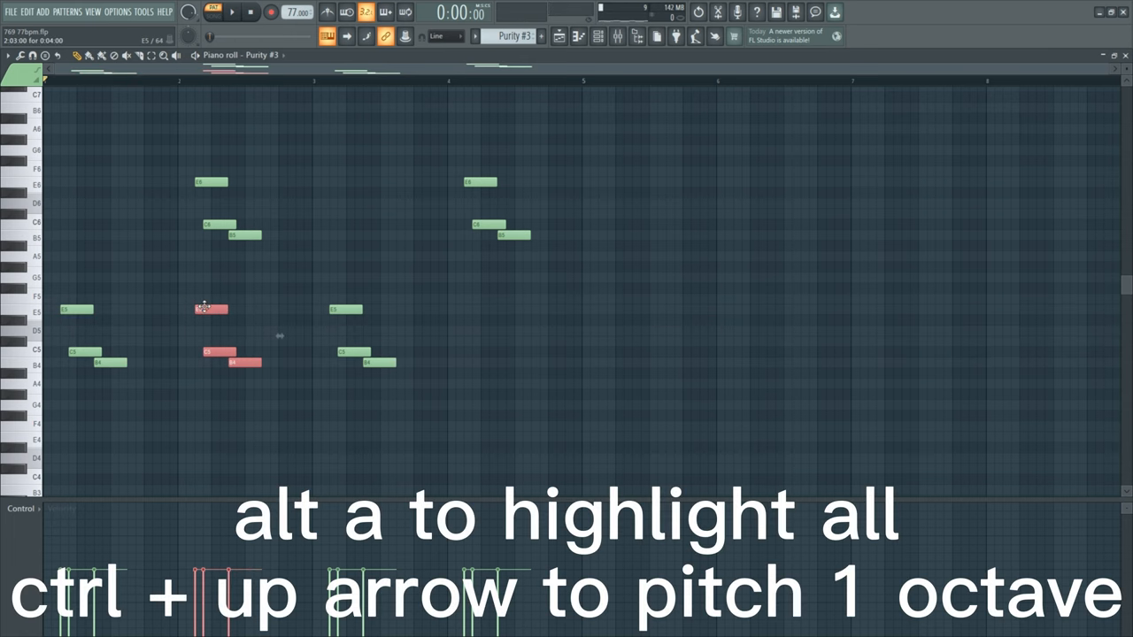
Raise the counter-melody notes one octave and clear the selection.
{"action": "key", "text": "ctrl+up"}
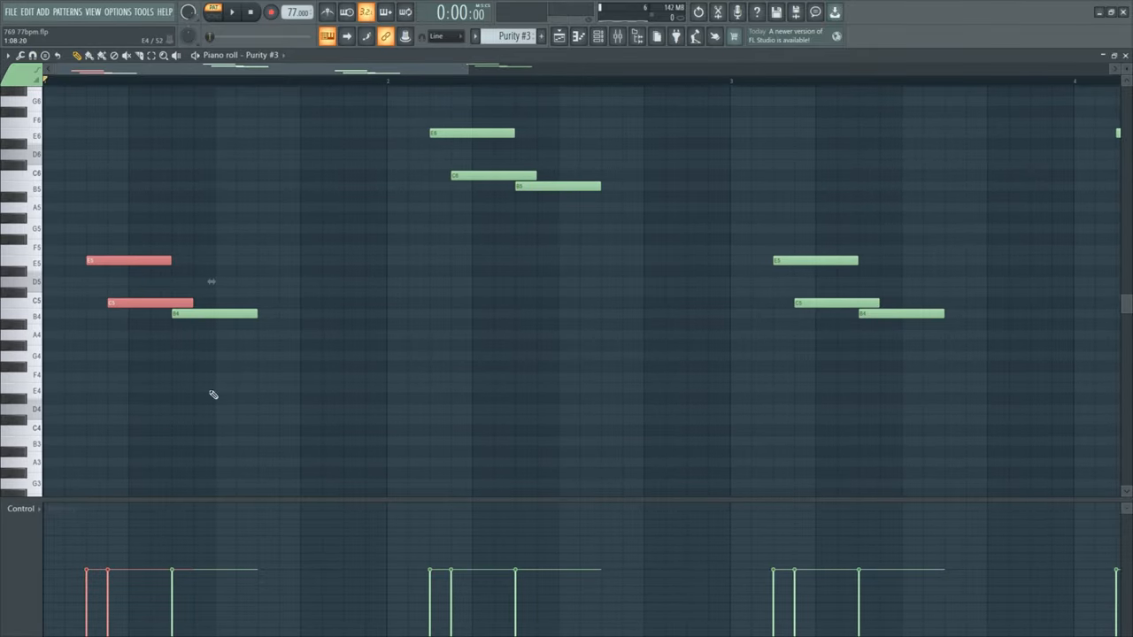
{"action": "left_click", "coordinate": [168, 354]}
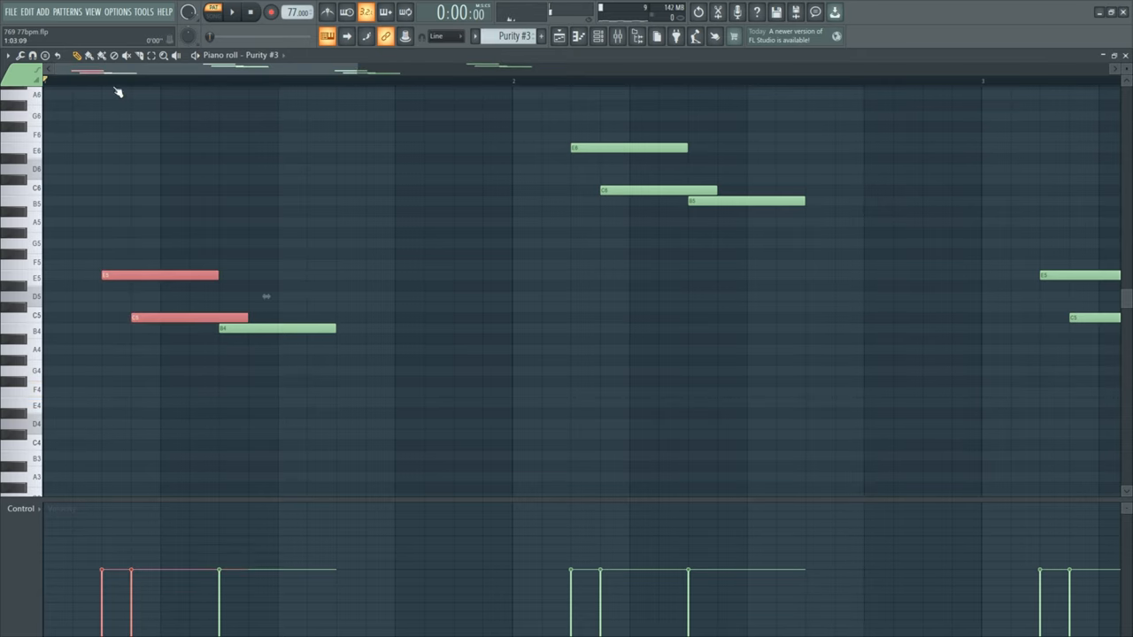
{"action": "left_click", "coordinate": [559, 35]}
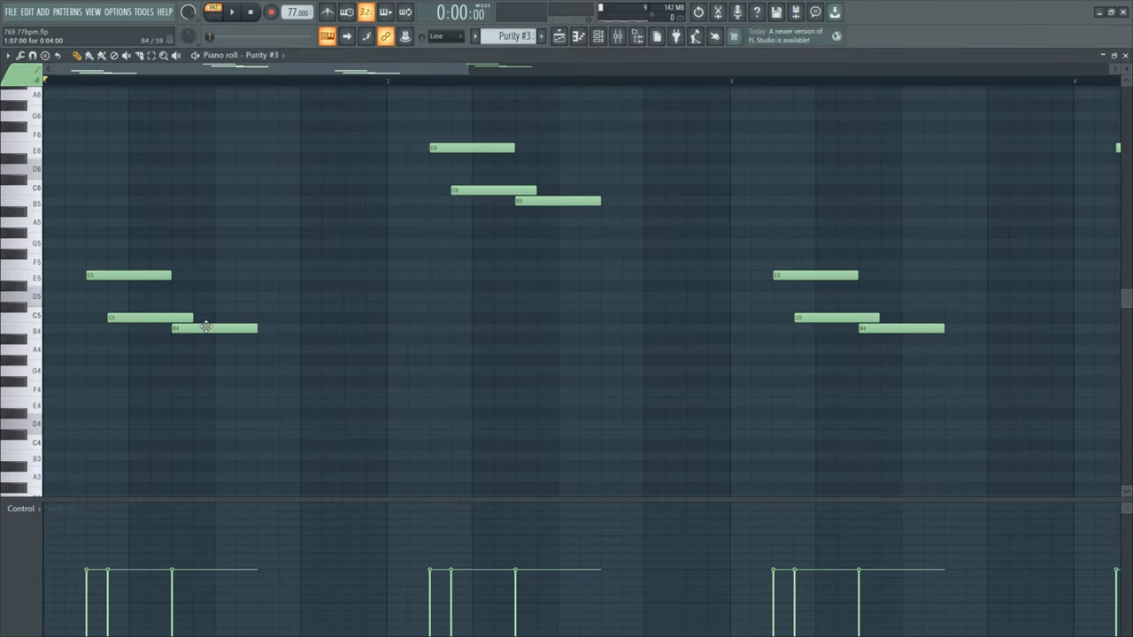
{"action": "mouse_move", "coordinate": [196, 332]}
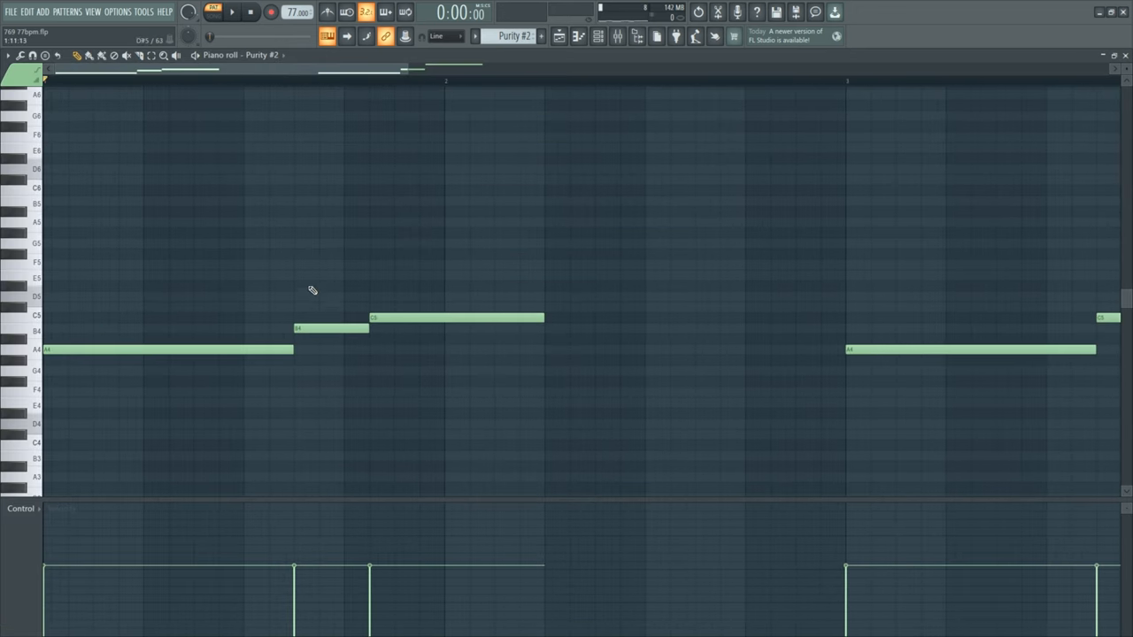
Leave the piano roll for the Playlist arrangement and bring up the Mixer.
{"action": "left_click", "coordinate": [577, 35]}
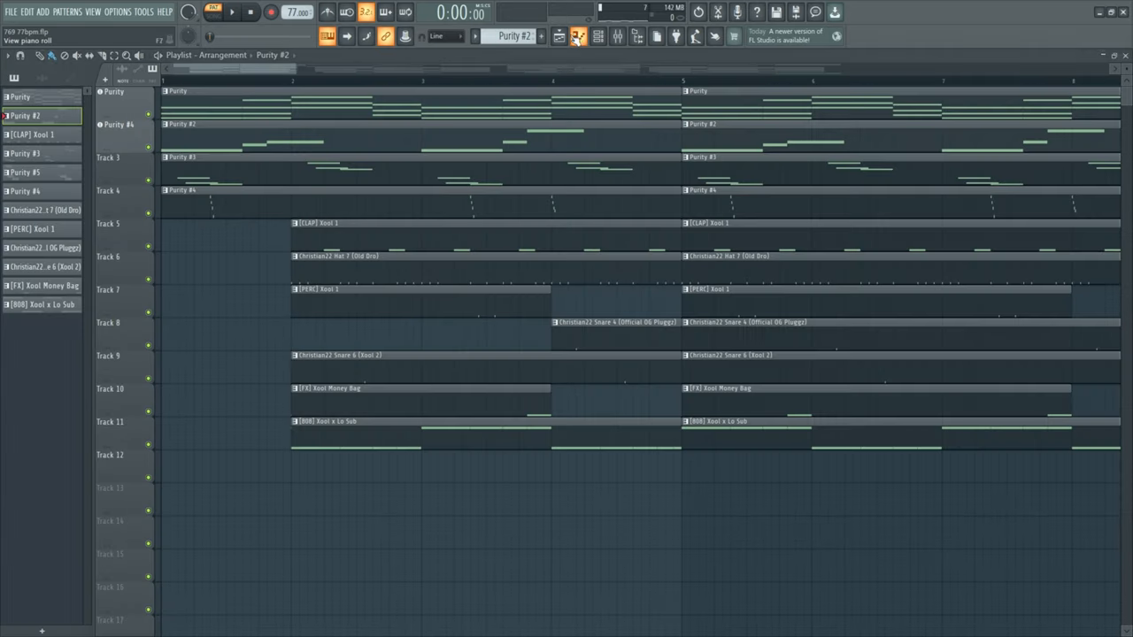
{"action": "left_click", "coordinate": [27, 191]}
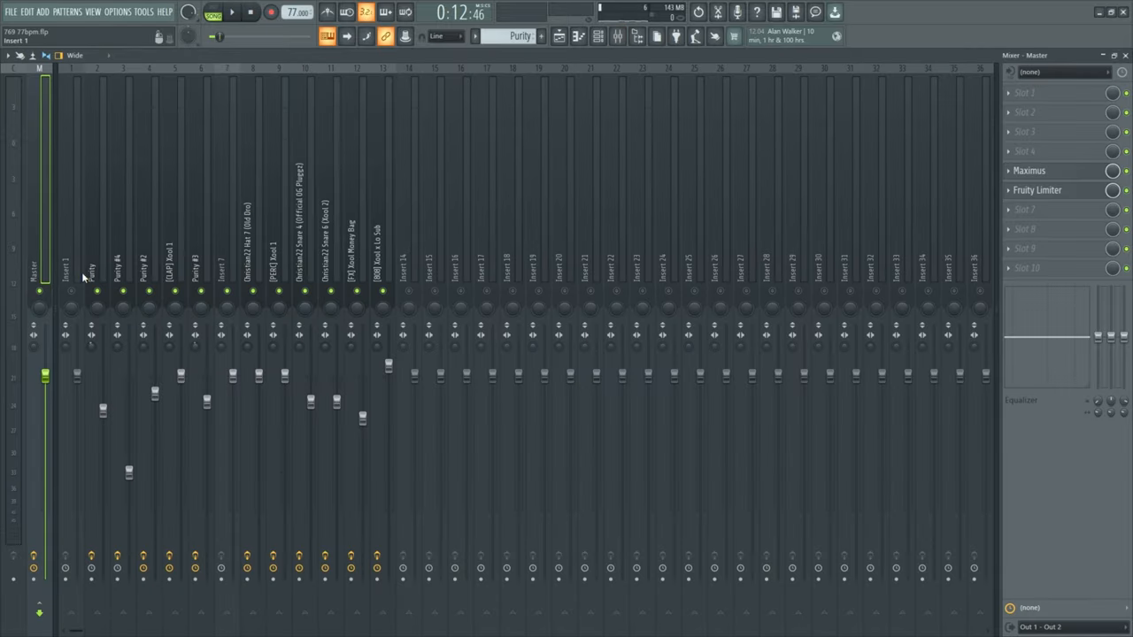
Tune the Purity channel's Parametric EQ 2 and Reeverb 2 room settings.
{"action": "left_click", "coordinate": [96, 265]}
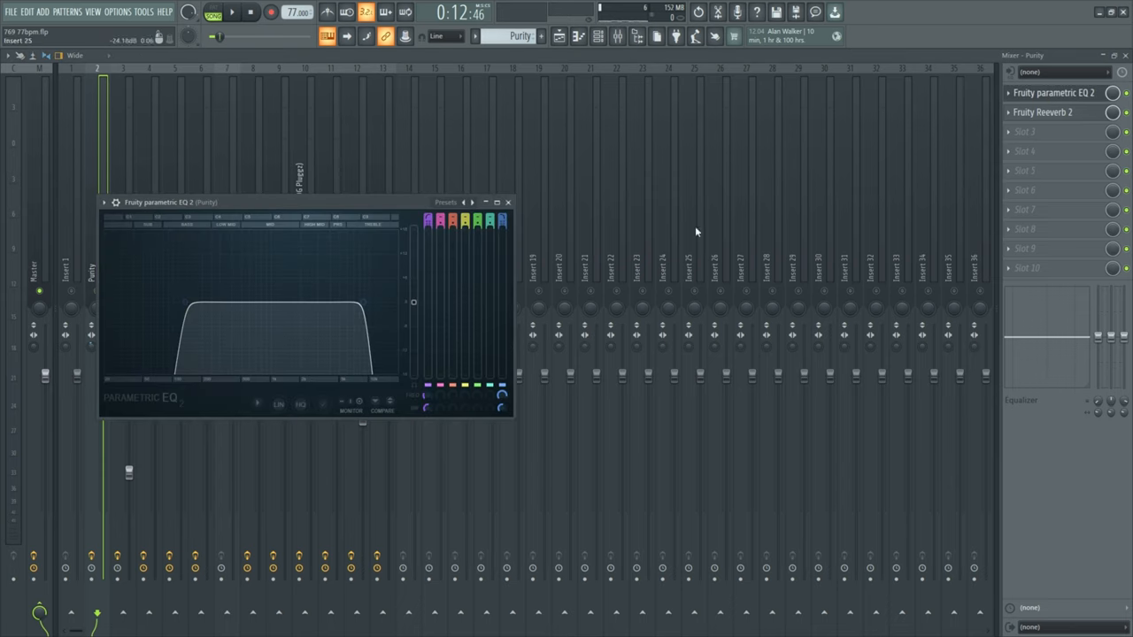
{"action": "mouse_move", "coordinate": [508, 202]}
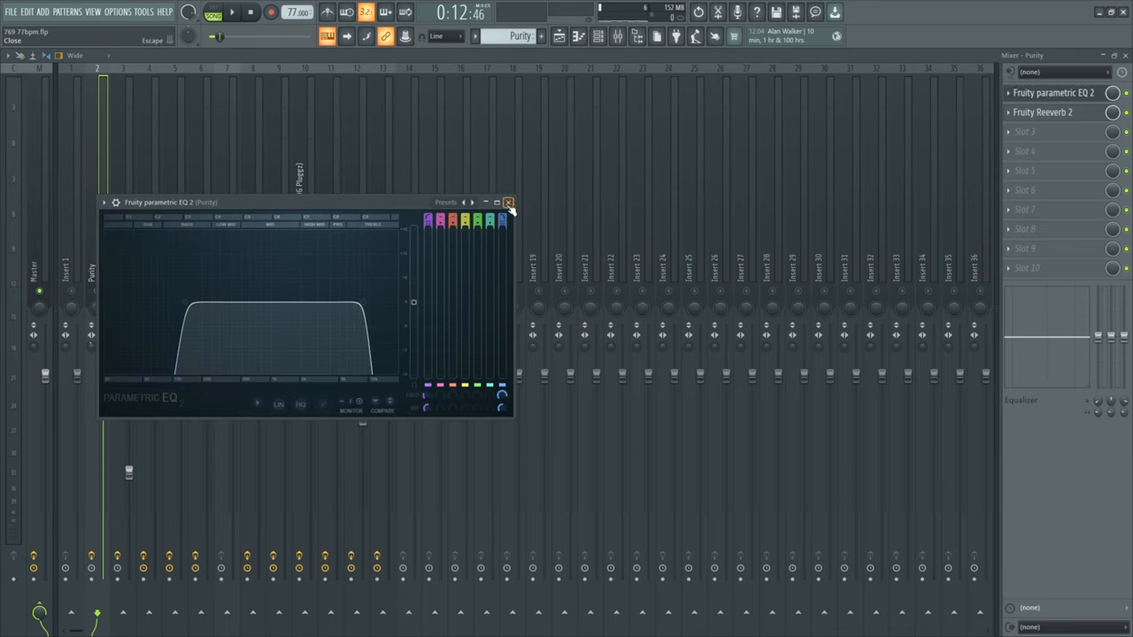
{"action": "left_click", "coordinate": [1043, 113]}
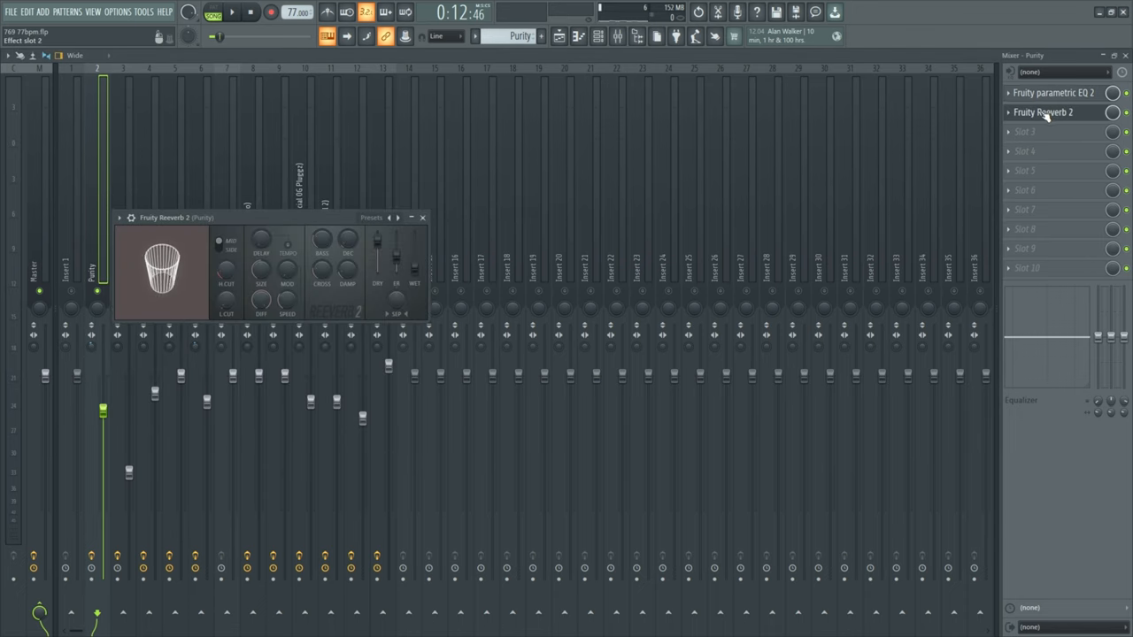
{"action": "left_click_drag", "start_coordinate": [414, 248], "coordinate": [414, 269]}
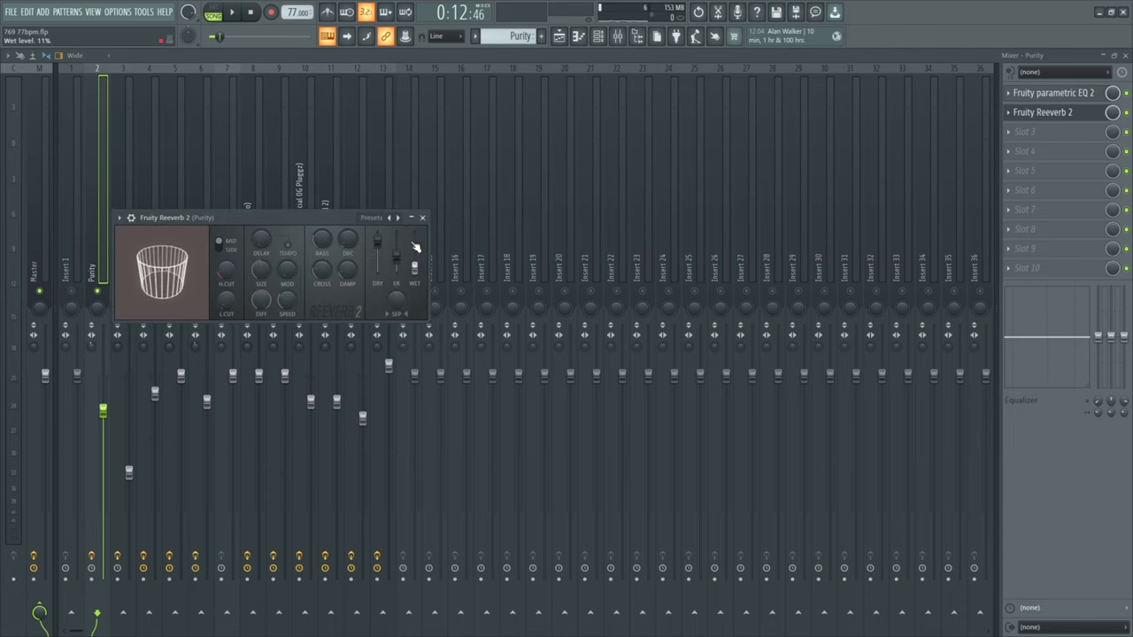
Roll off the 808 channel's high frequencies with a high-shelf cut in its EQ.
{"action": "left_click", "coordinate": [421, 216]}
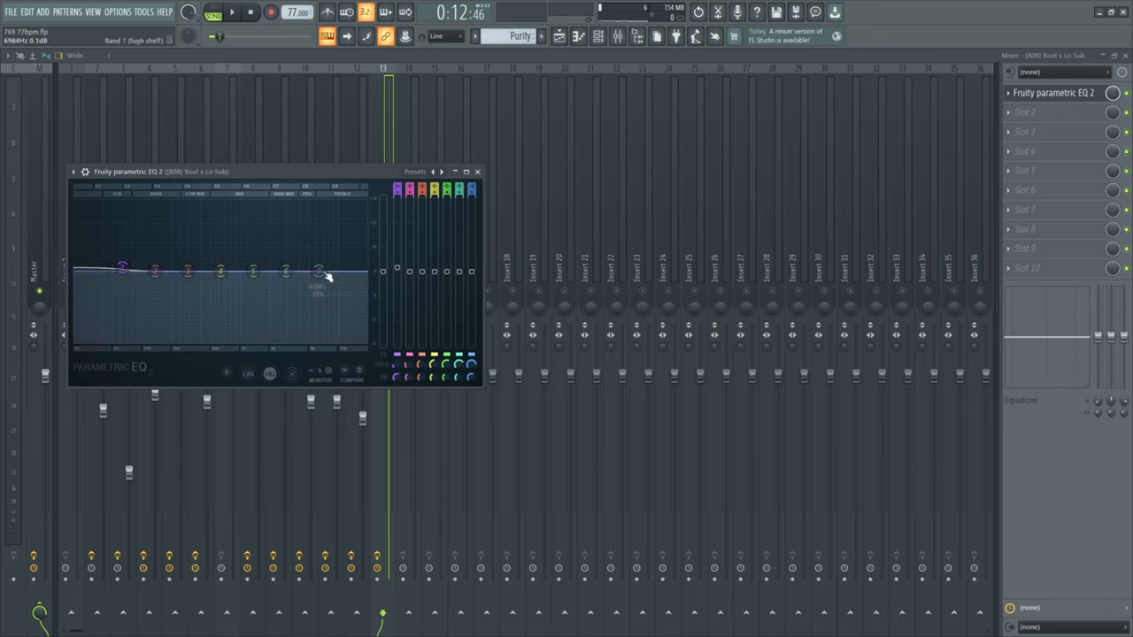
{"action": "left_click_drag", "start_coordinate": [319, 269], "coordinate": [310, 340]}
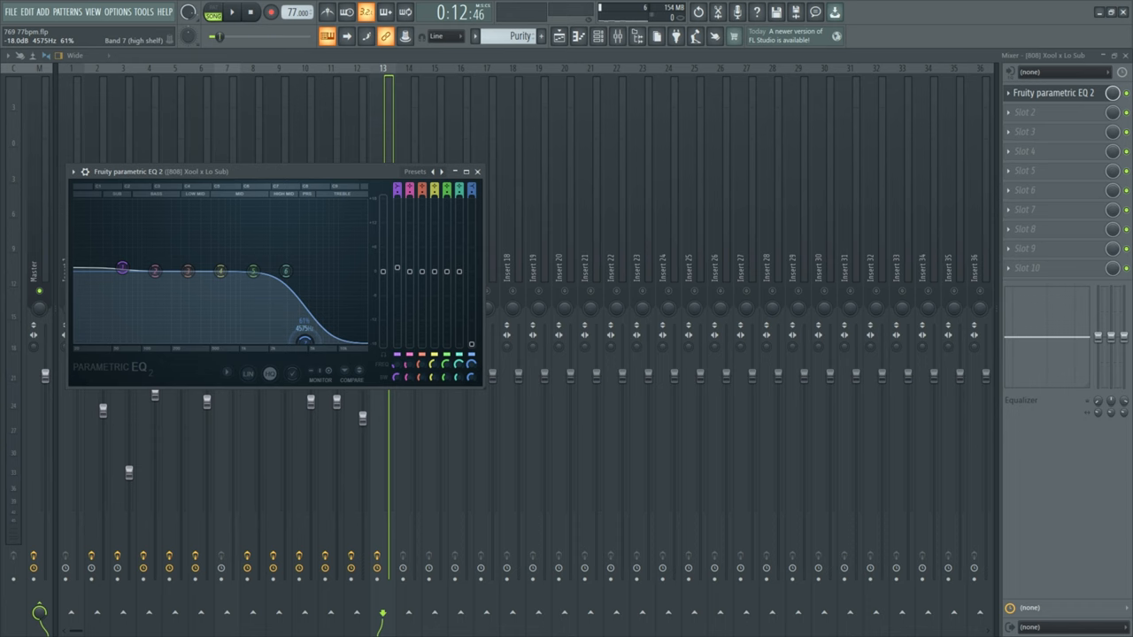
{"action": "left_click_drag", "start_coordinate": [308, 343], "coordinate": [286, 340]}
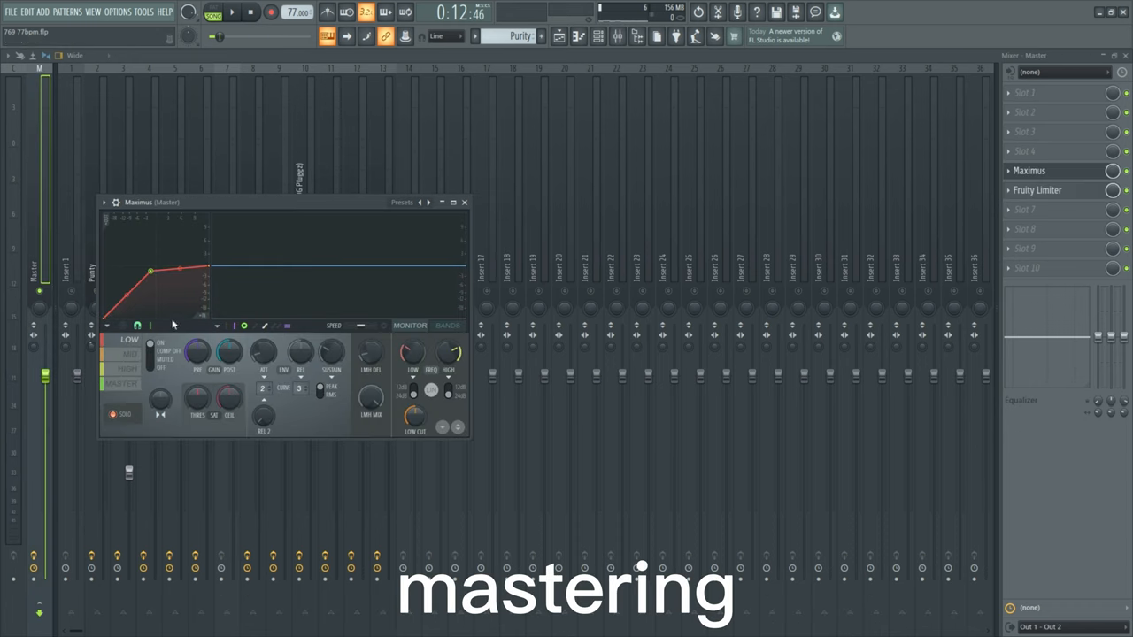
Tweak the master Maximus low band and raise the Fruity Limiter loudness gain.
{"action": "left_click", "coordinate": [129, 340]}
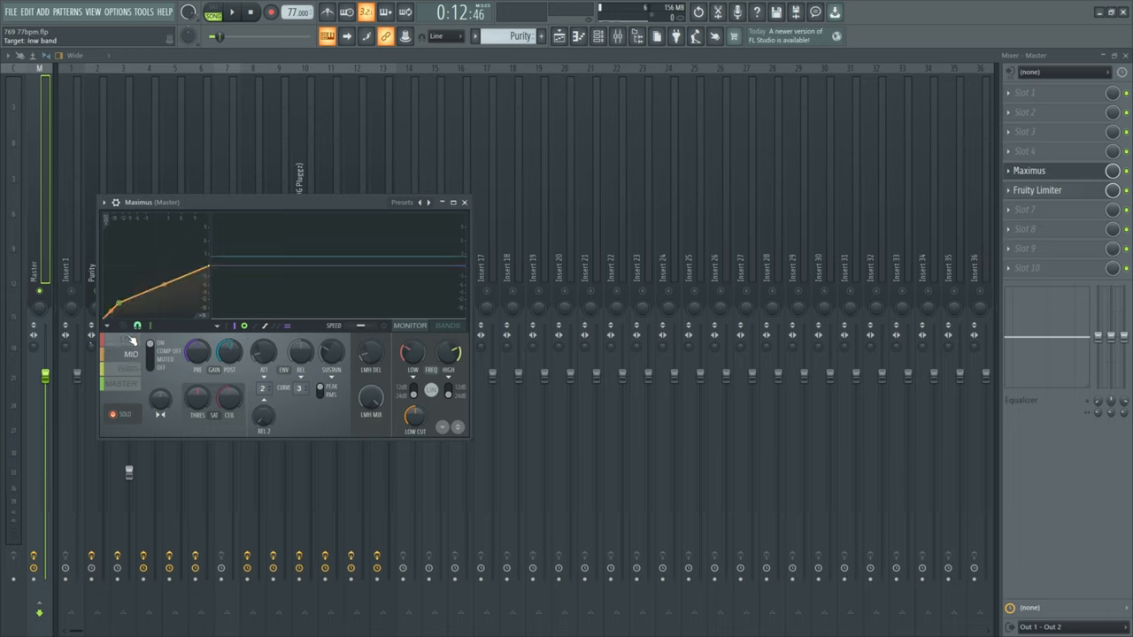
{"action": "left_click", "coordinate": [1037, 189]}
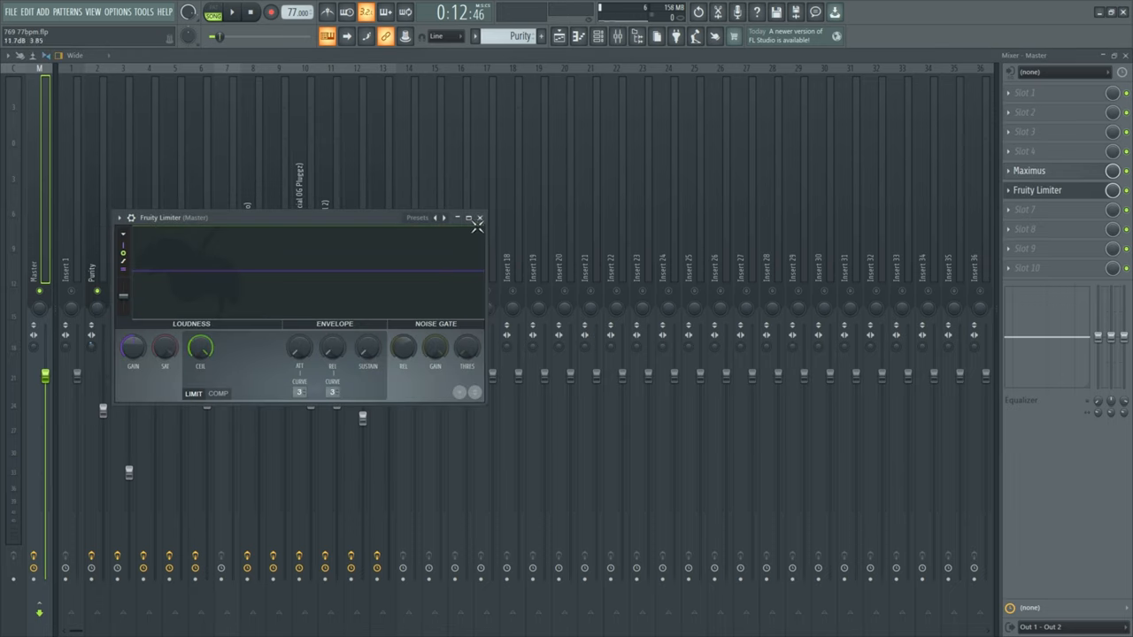
{"action": "left_click_drag", "start_coordinate": [200, 345], "coordinate": [200, 363]}
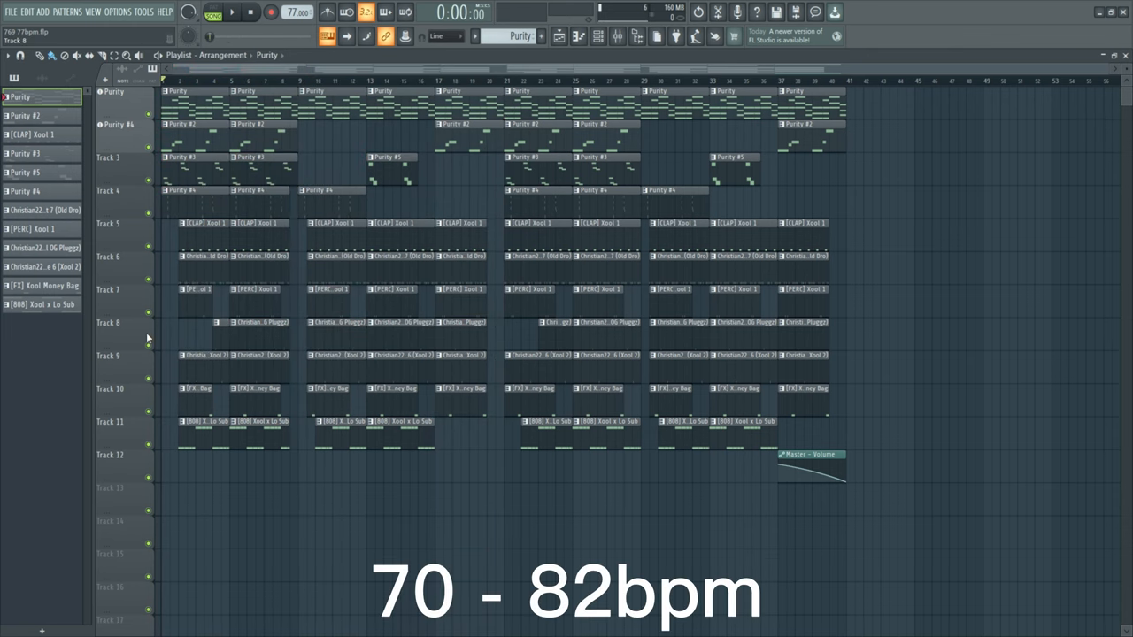
{"action": "mouse_move", "coordinate": [194, 274]}
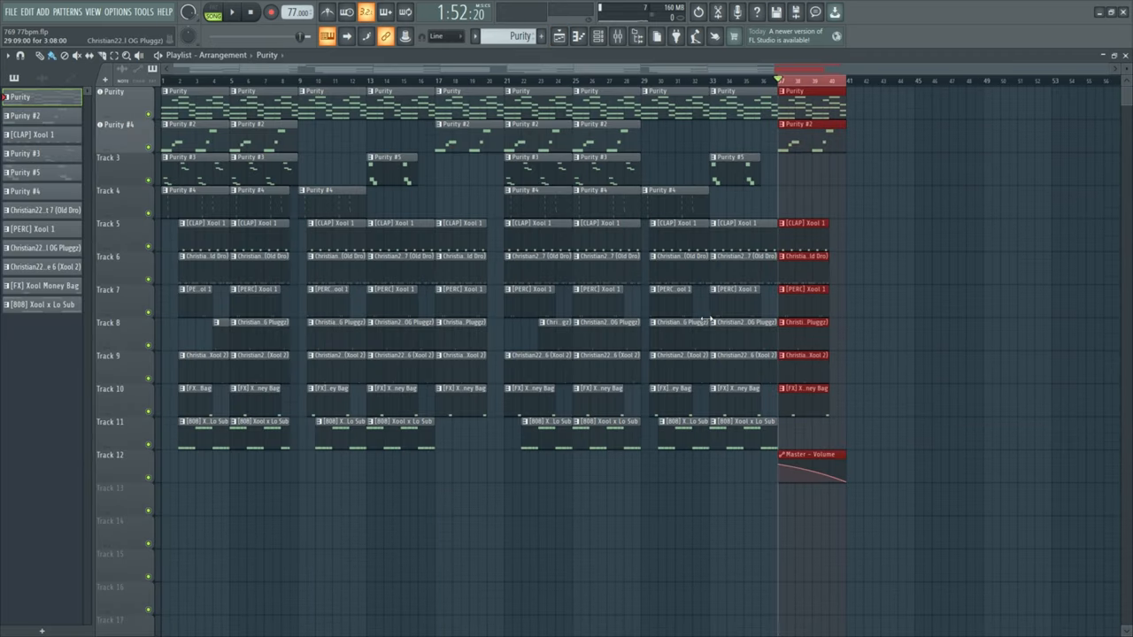
{"action": "left_click", "coordinate": [786, 82]}
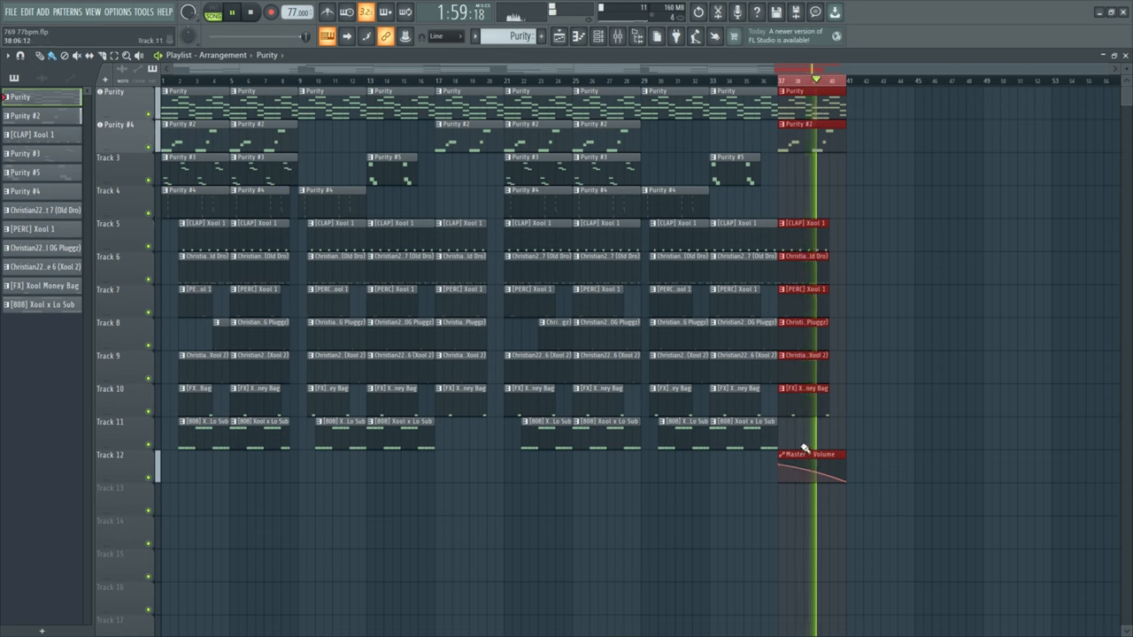
{"action": "left_click", "coordinate": [249, 10]}
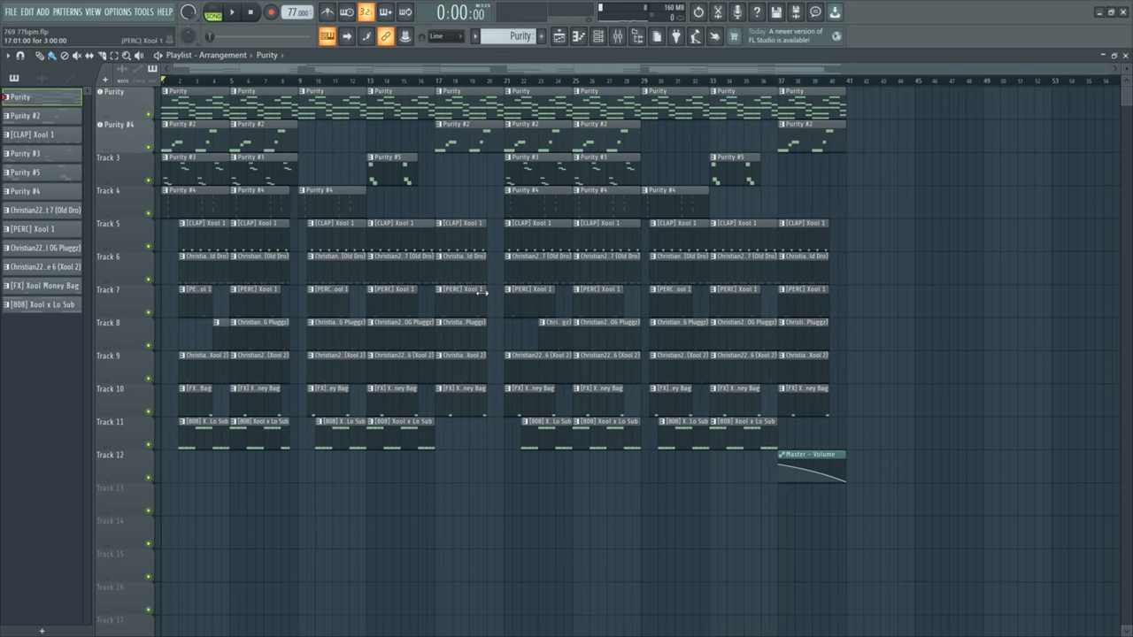